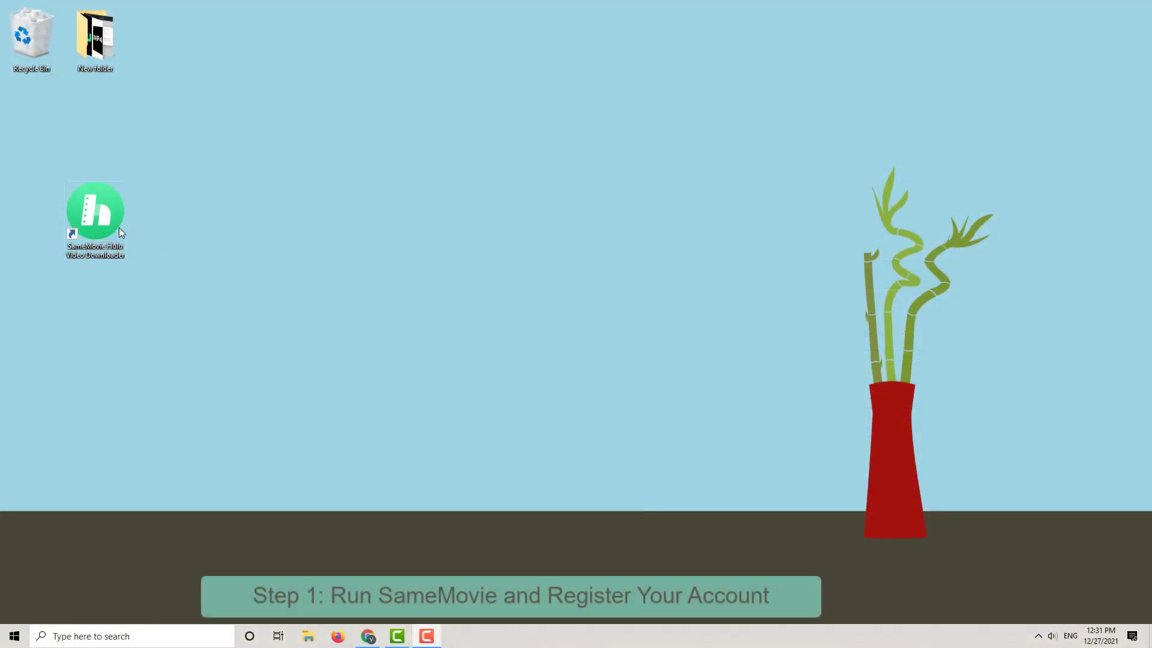
- Launch SameMovie and confirm in the Register dialog that the license is Lifetime
double_click(94, 208)
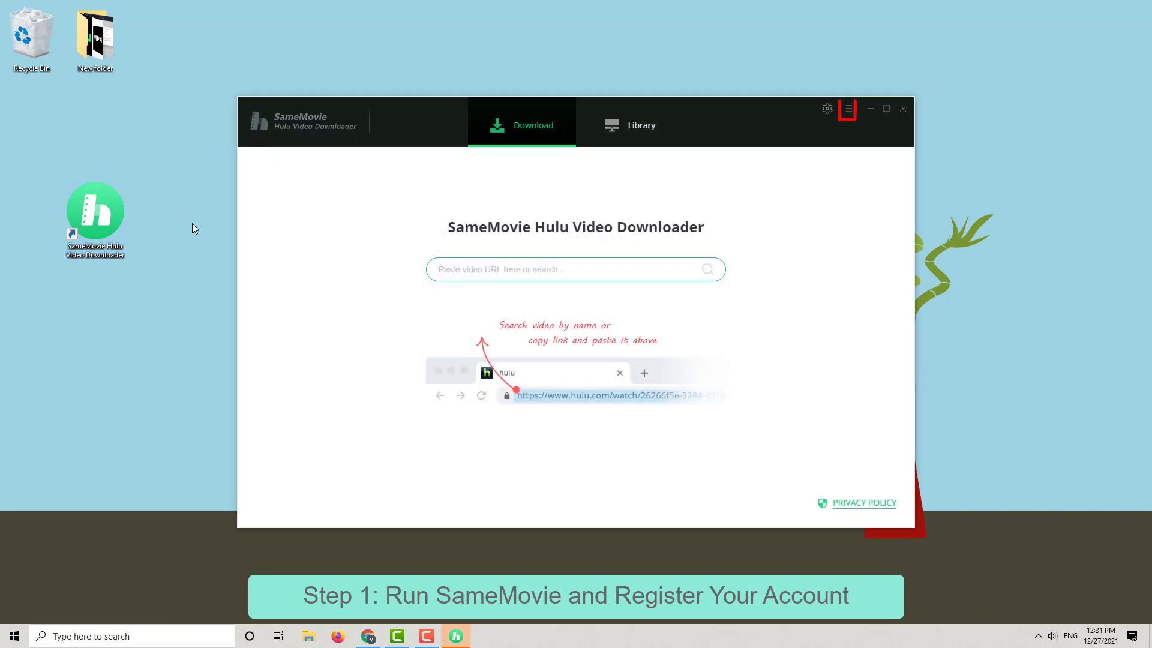
left_click(848, 109)
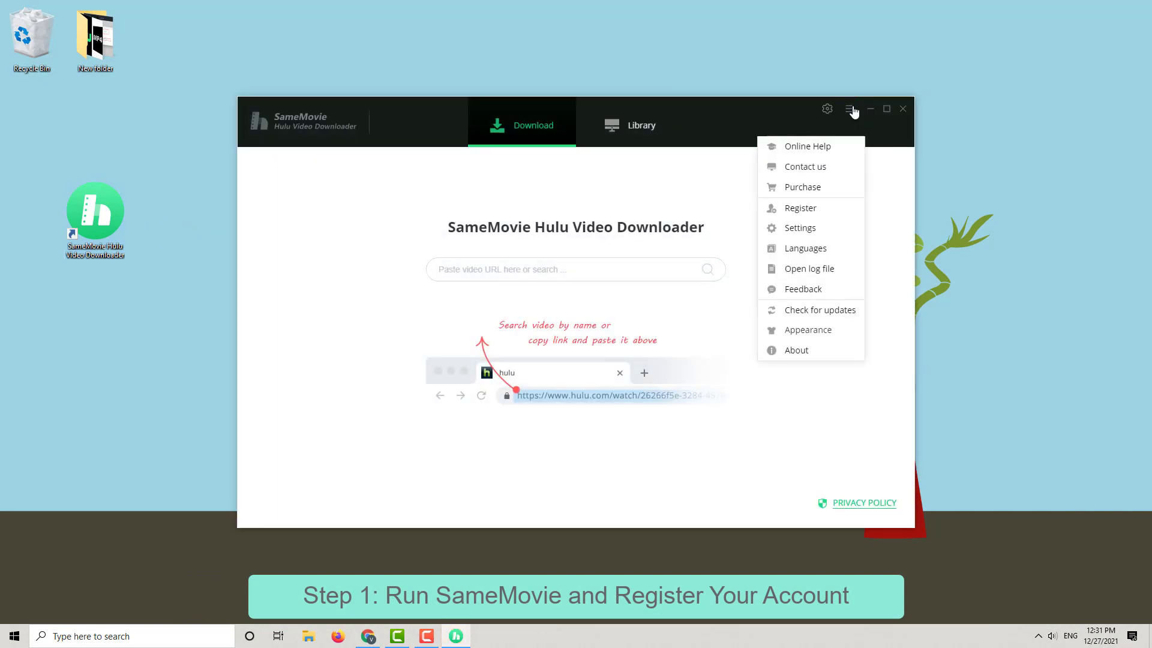
left_click(799, 208)
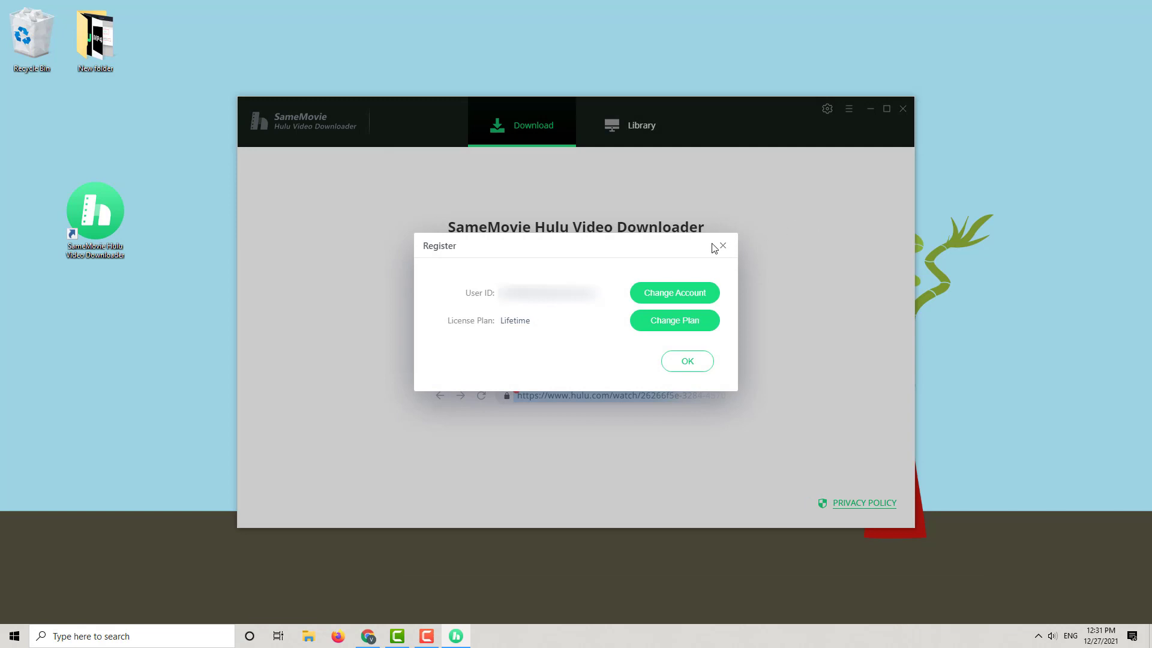
left_click(848, 109)
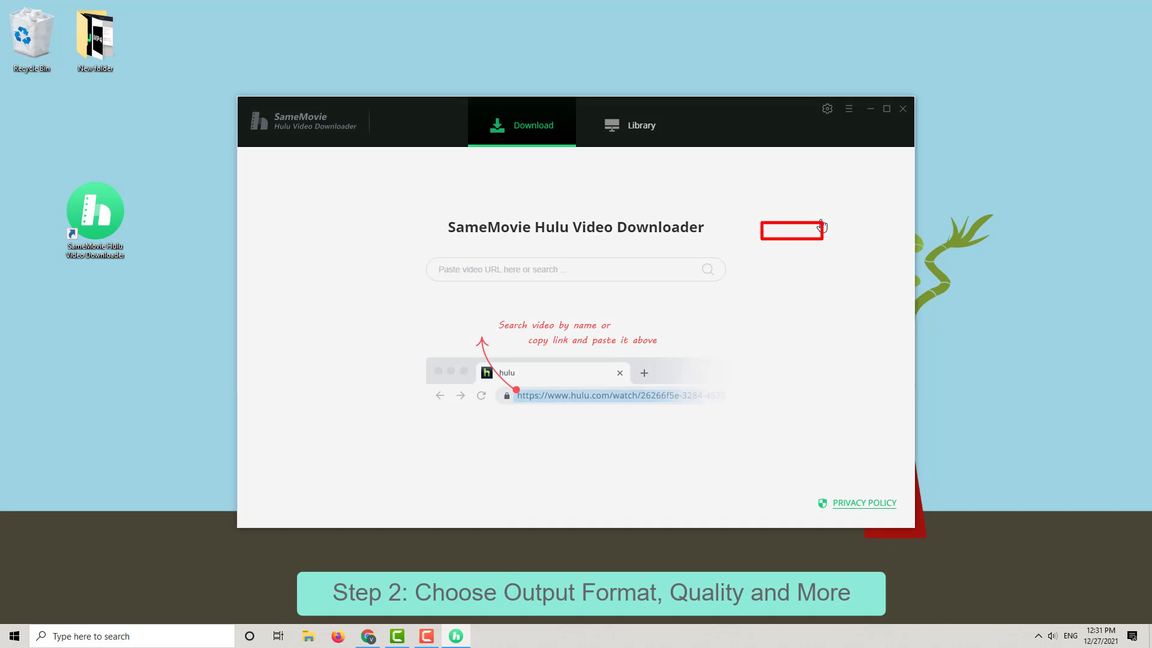
- In download settings, review video quality and set the audio language to English
left_click(827, 108)
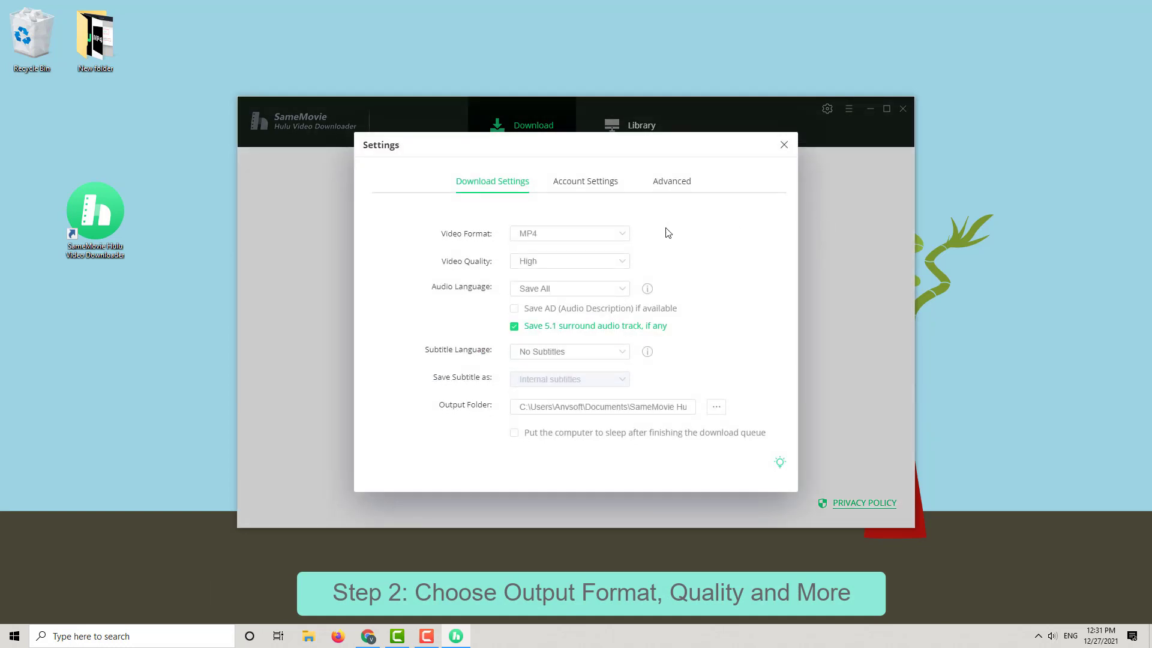
left_click(568, 233)
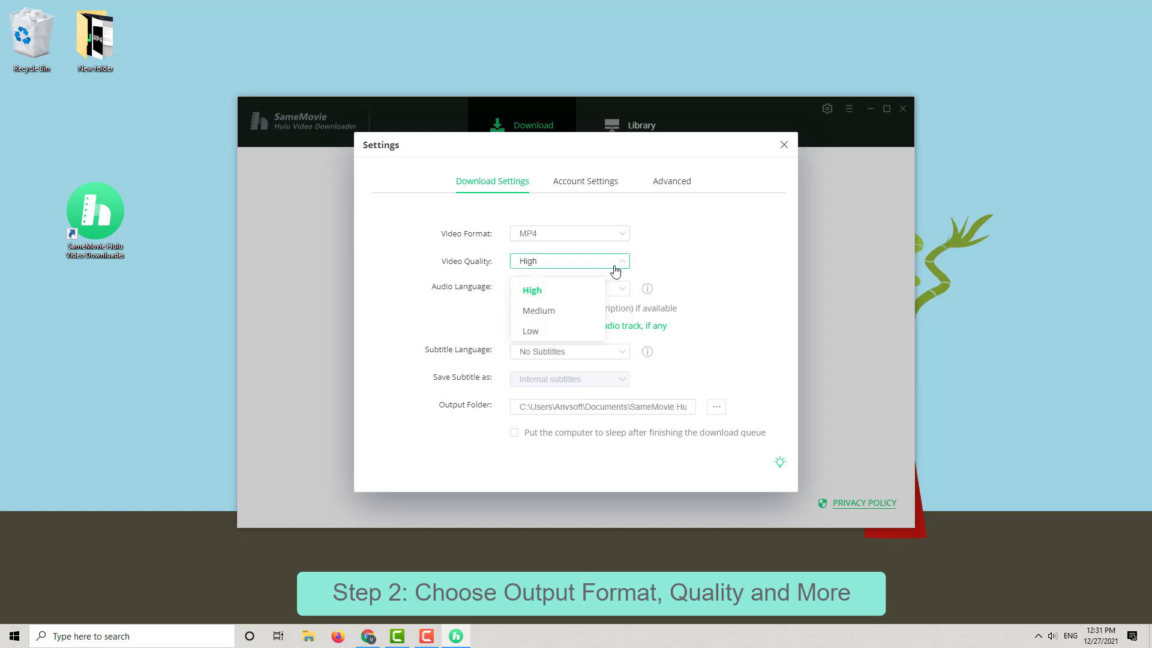
left_click(568, 287)
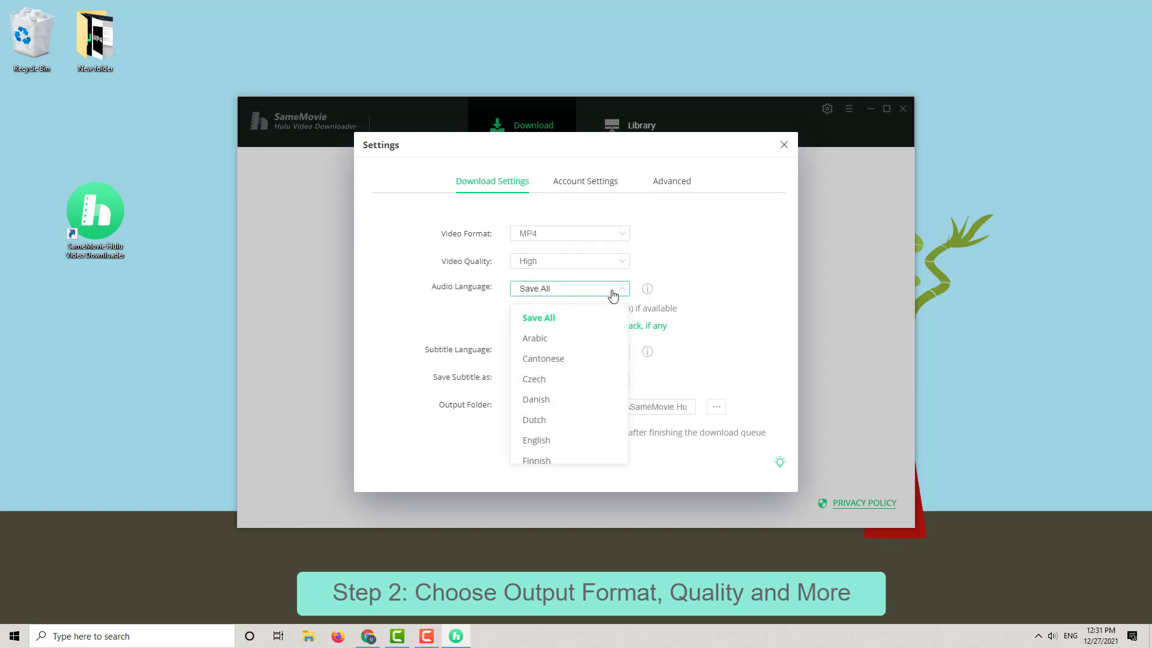
left_click(536, 439)
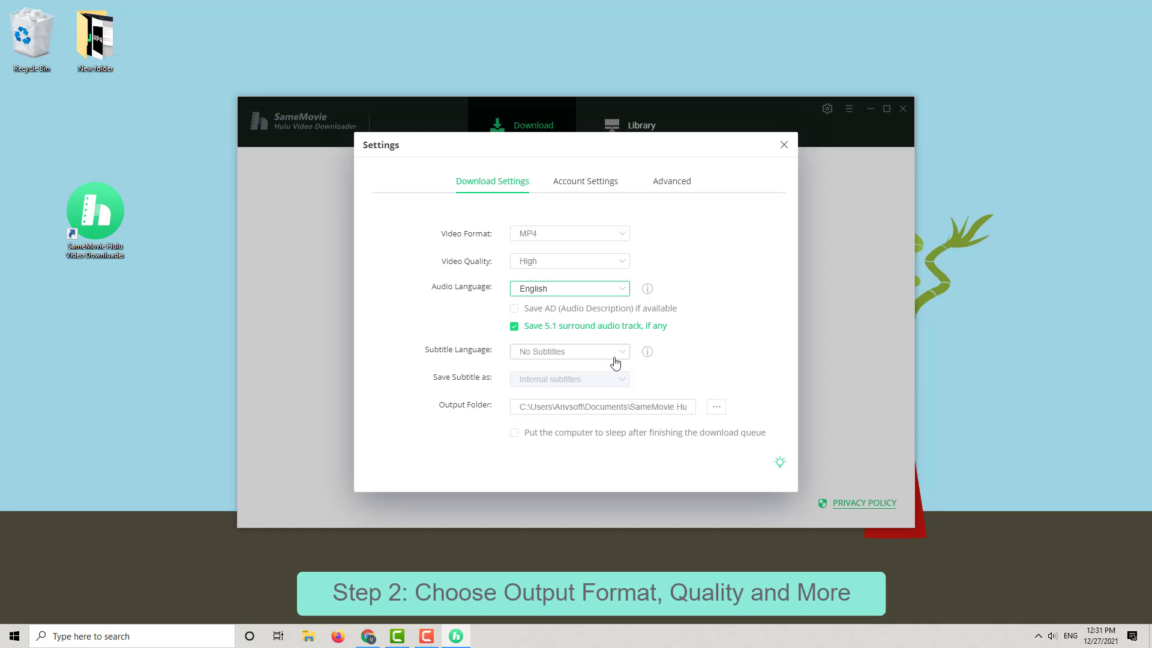
- Save English subtitles as external files, then search the pasted Simpsons Hulu link
left_click(569, 351)
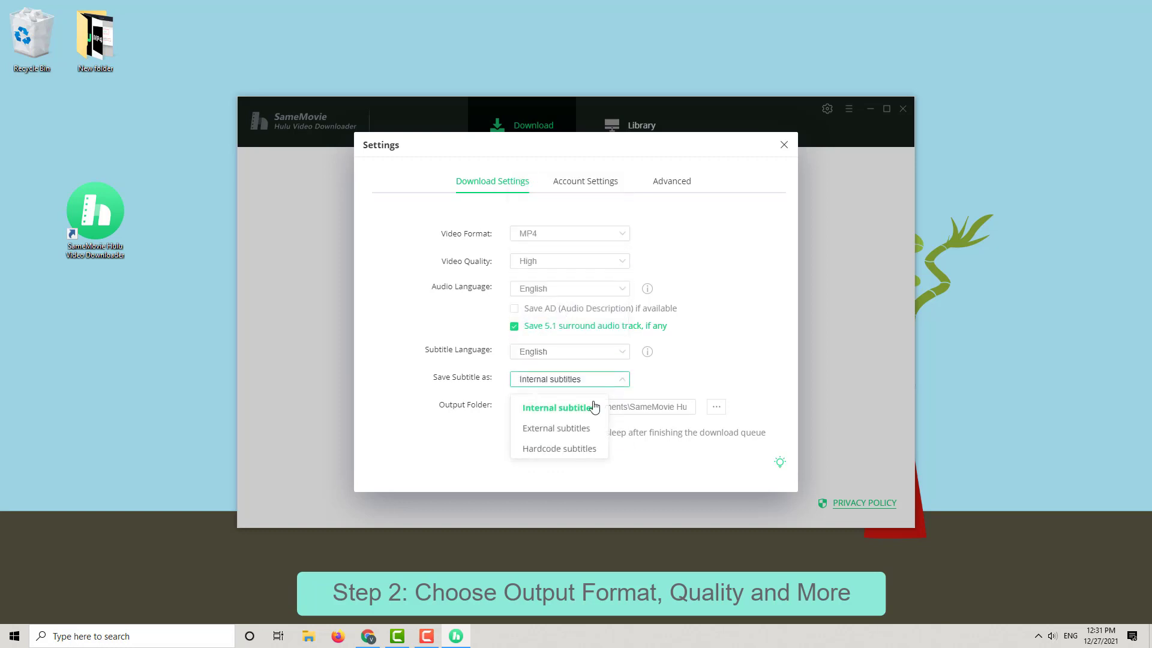
left_click(556, 428)
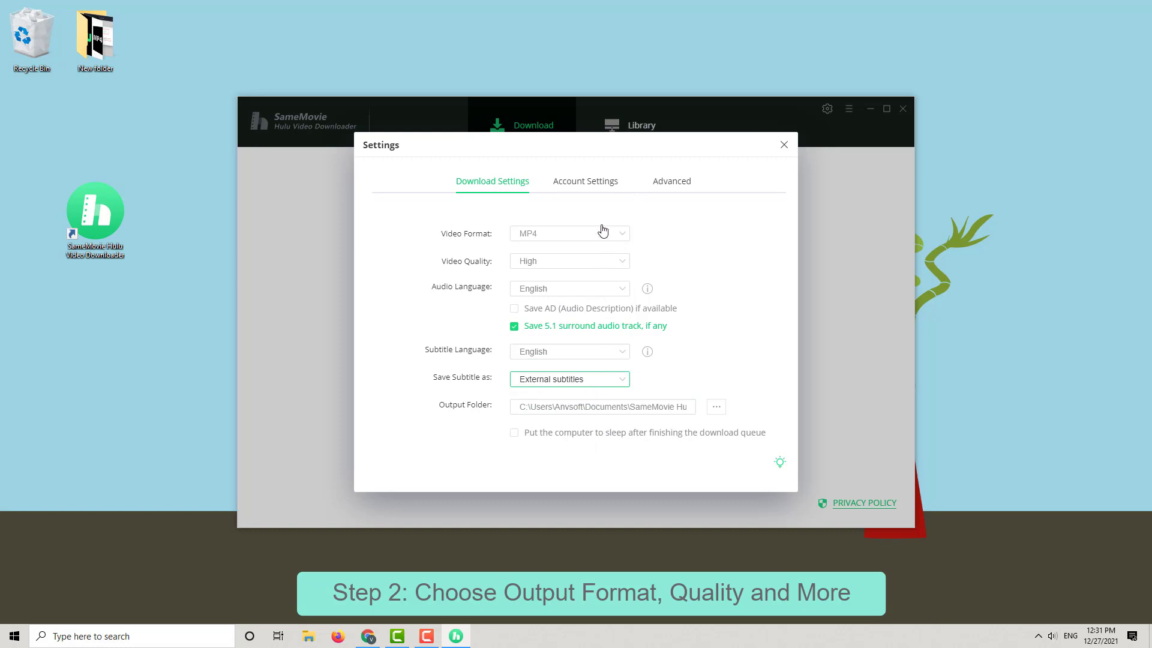
left_click(585, 180)
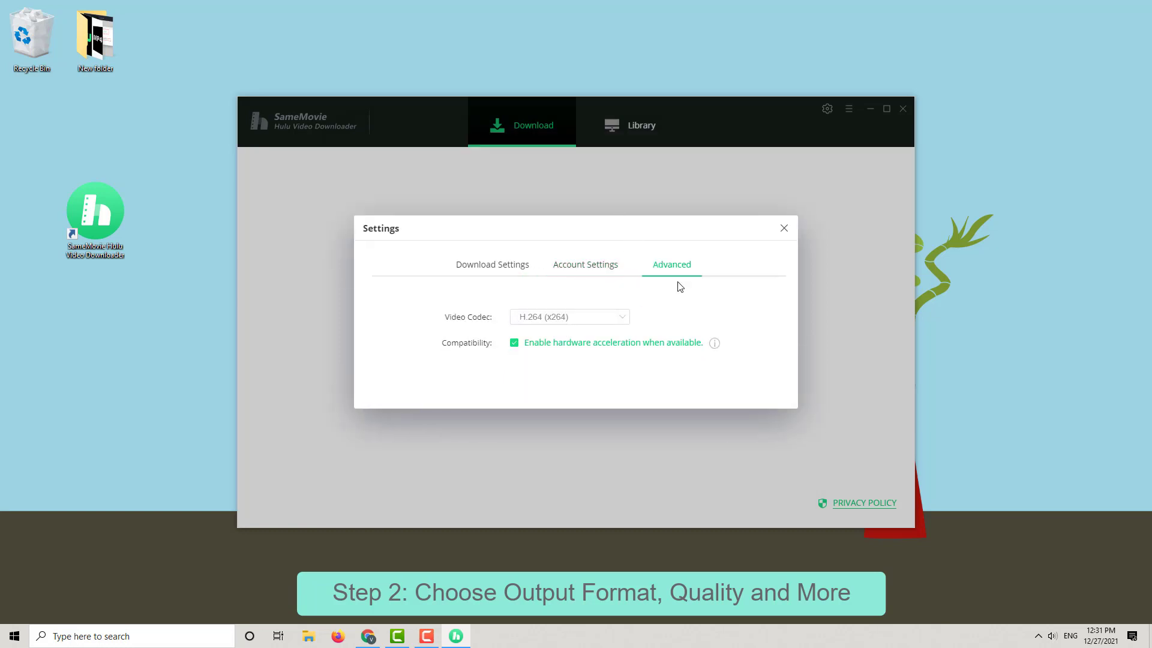
left_click(783, 228)
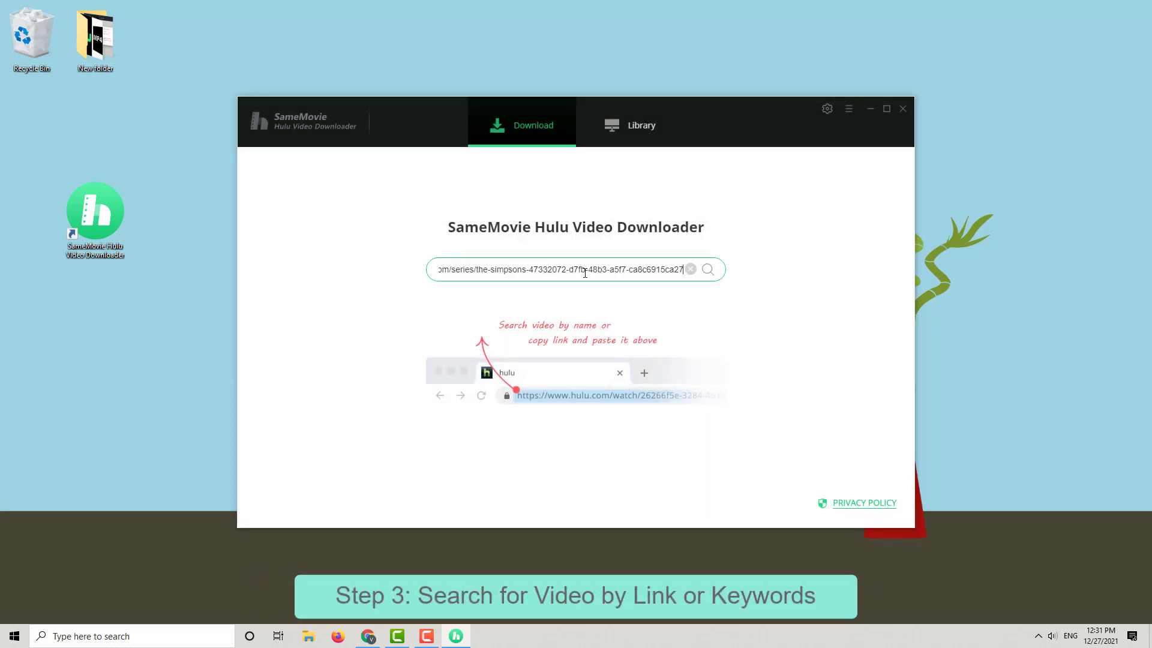
left_click(707, 269)
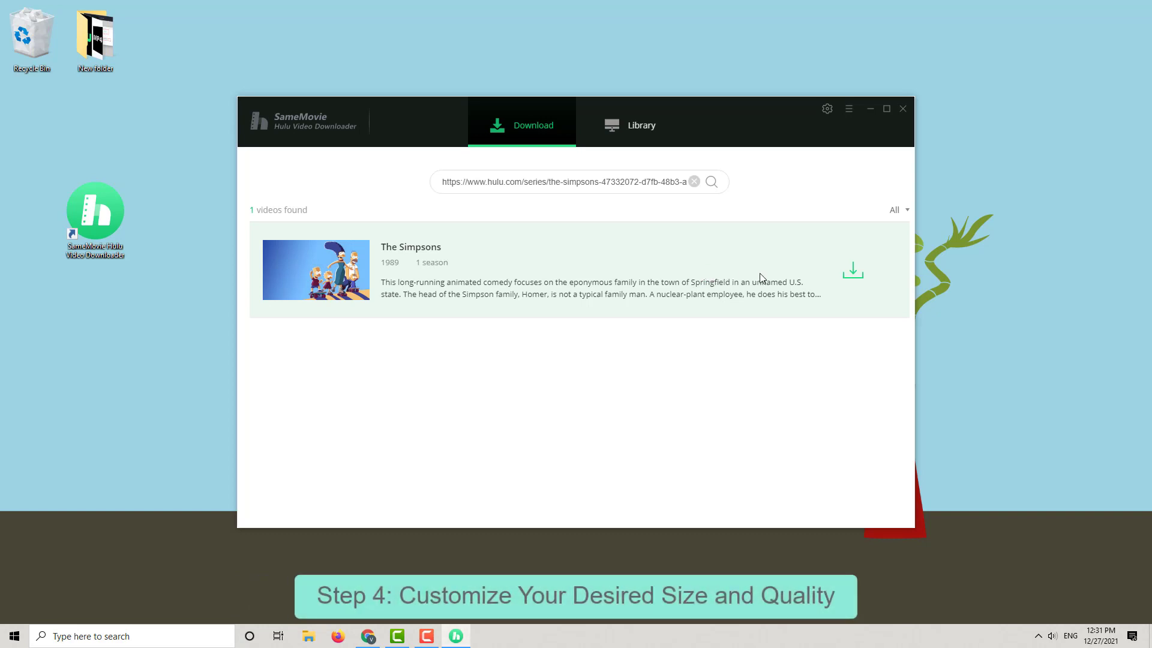
- List The Simpsons episodes, keep only EP 1, and open Advanced Download
left_click(853, 268)
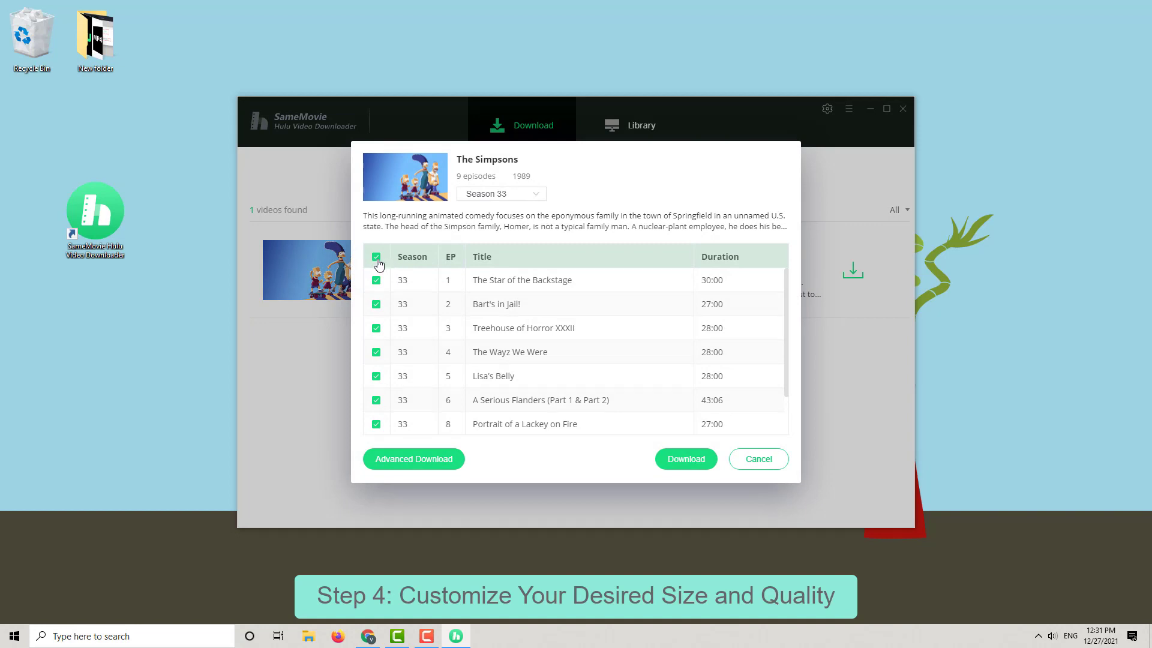
left_click(376, 256)
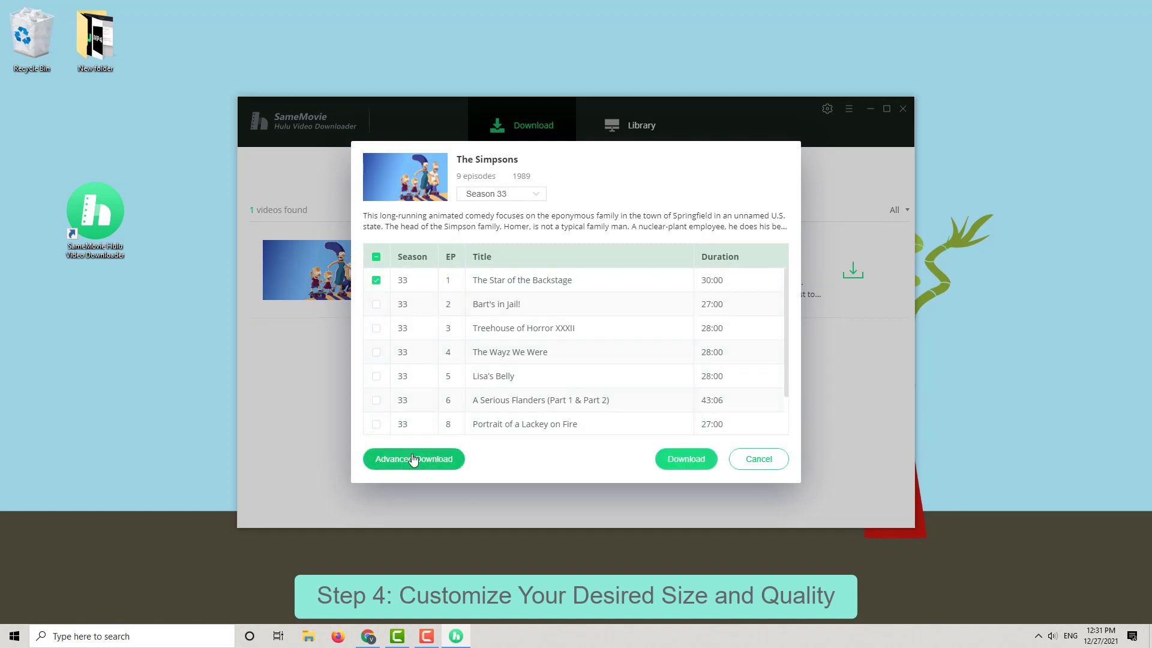
left_click(412, 458)
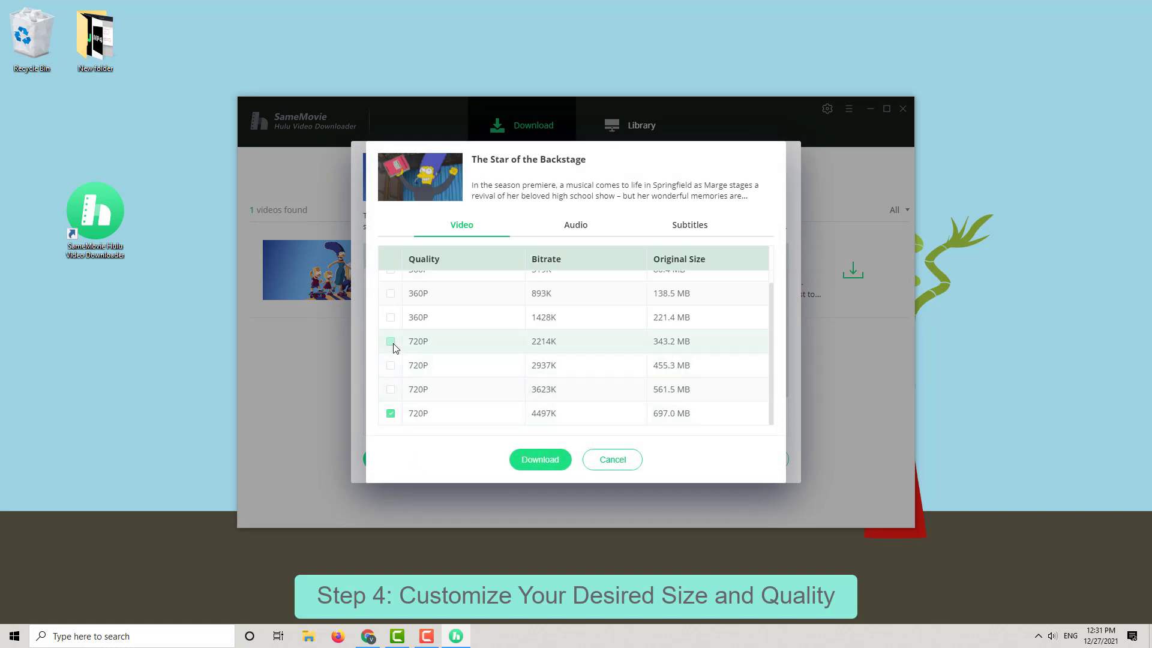
- Download The Star of the Backstage at 720P 2214K with English audio and subtitles
left_click(390, 341)
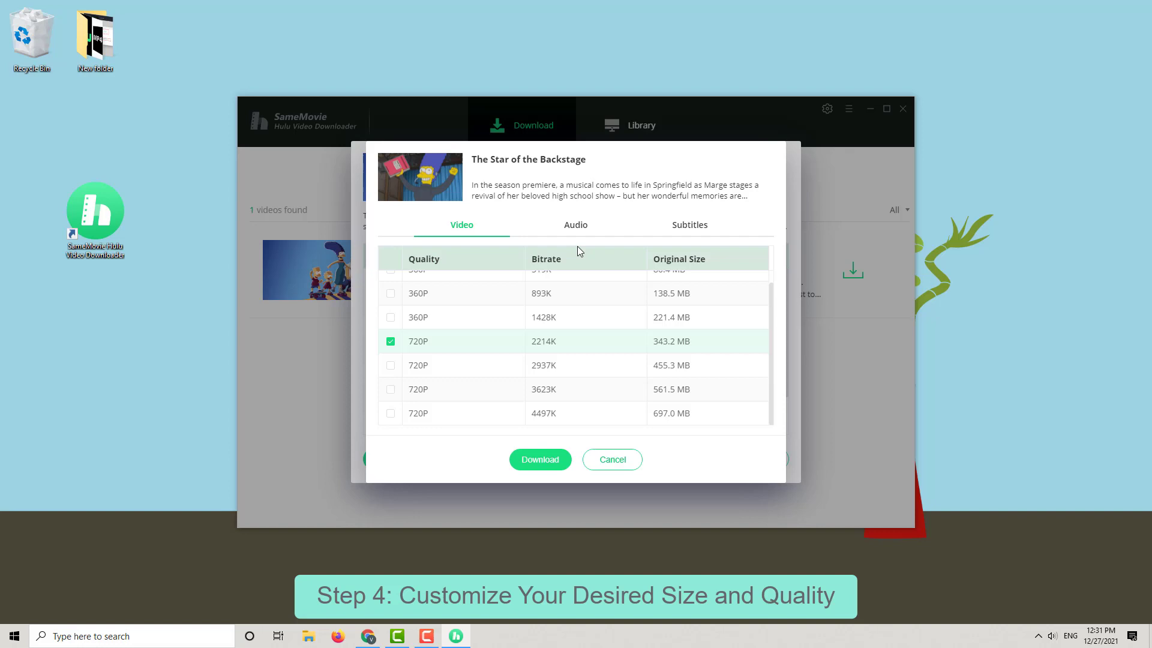
left_click(575, 225)
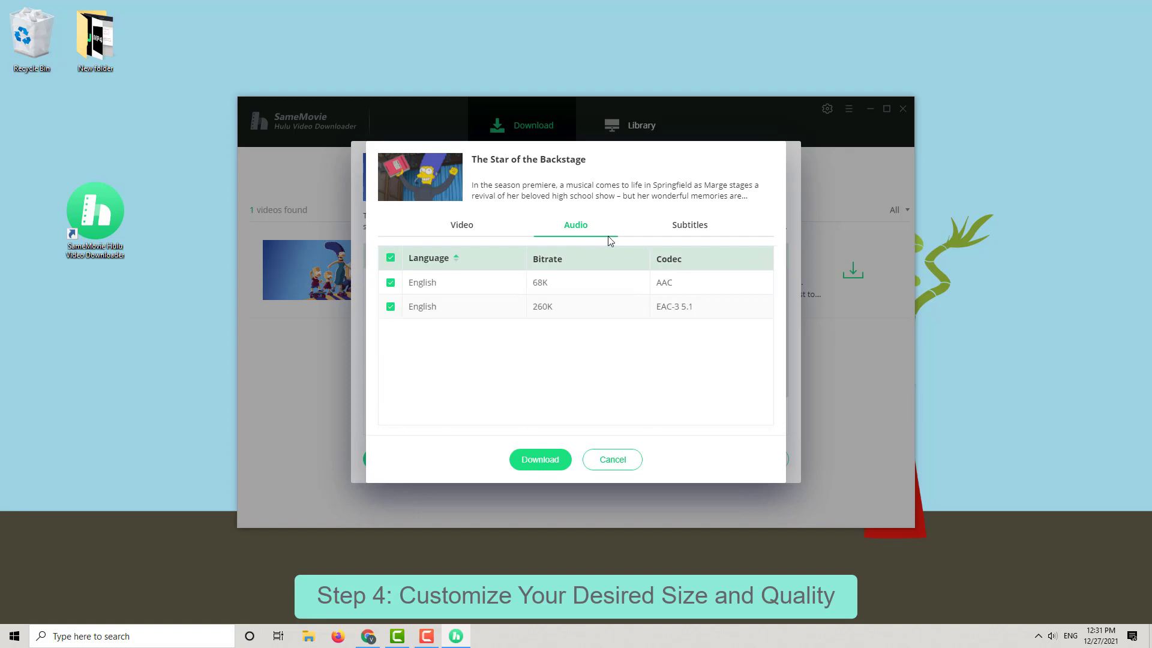
left_click(689, 225)
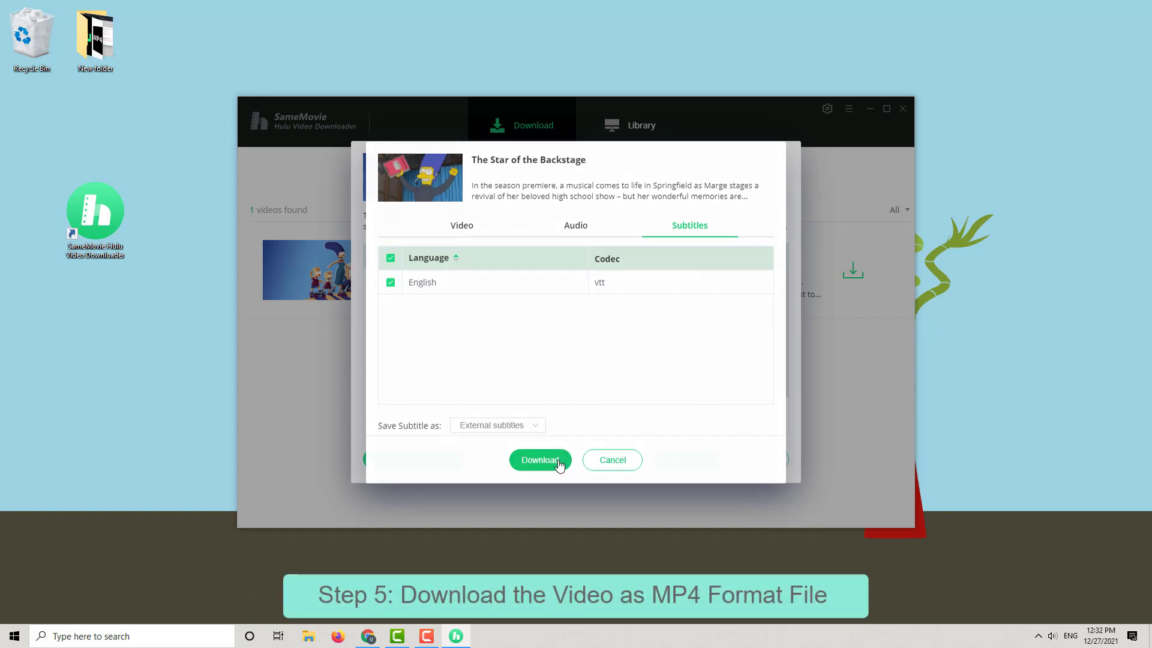
left_click(540, 460)
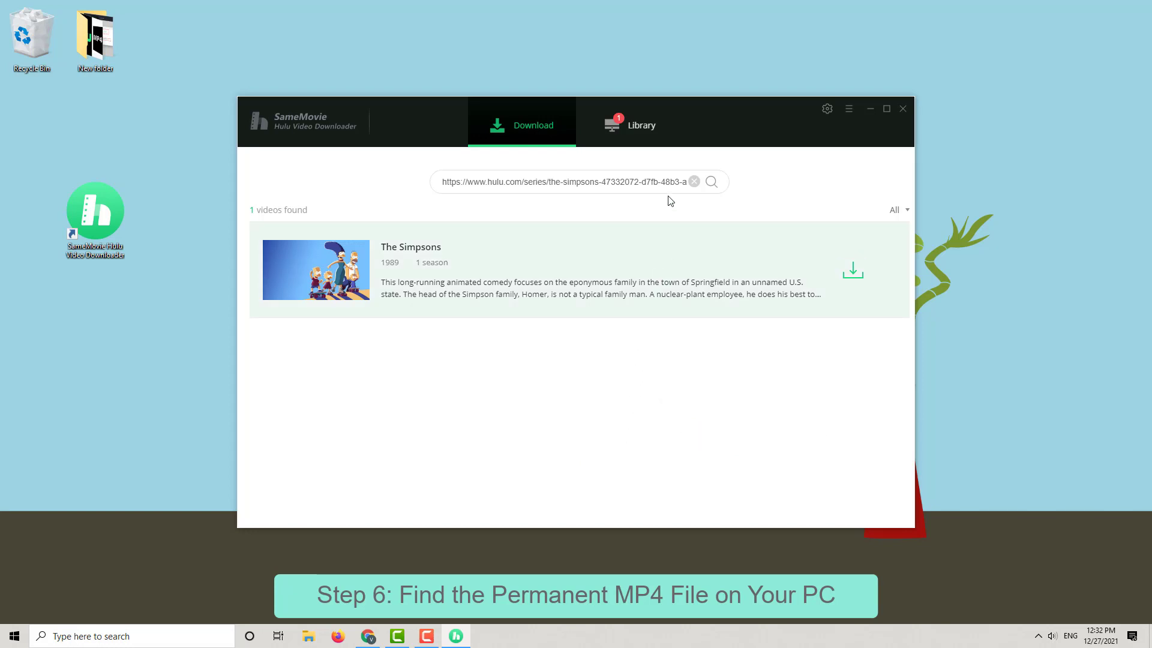
- Open The Star of the Backstage's folder from Library to see its video and subtitle files
left_click(640, 125)
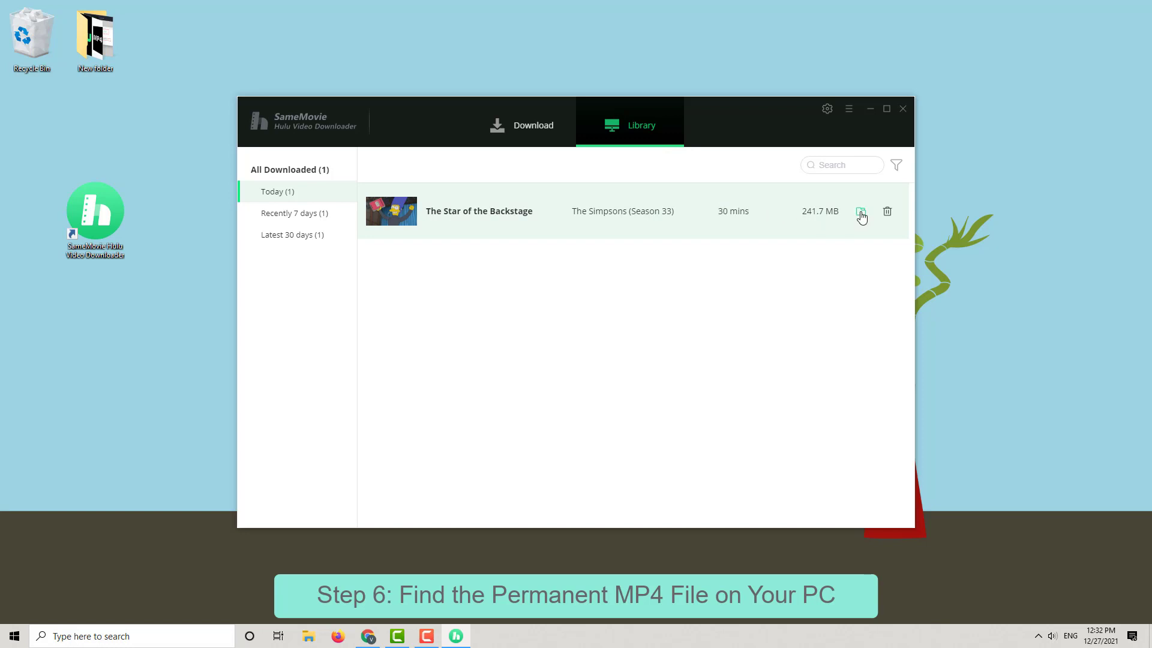
left_click(860, 212)
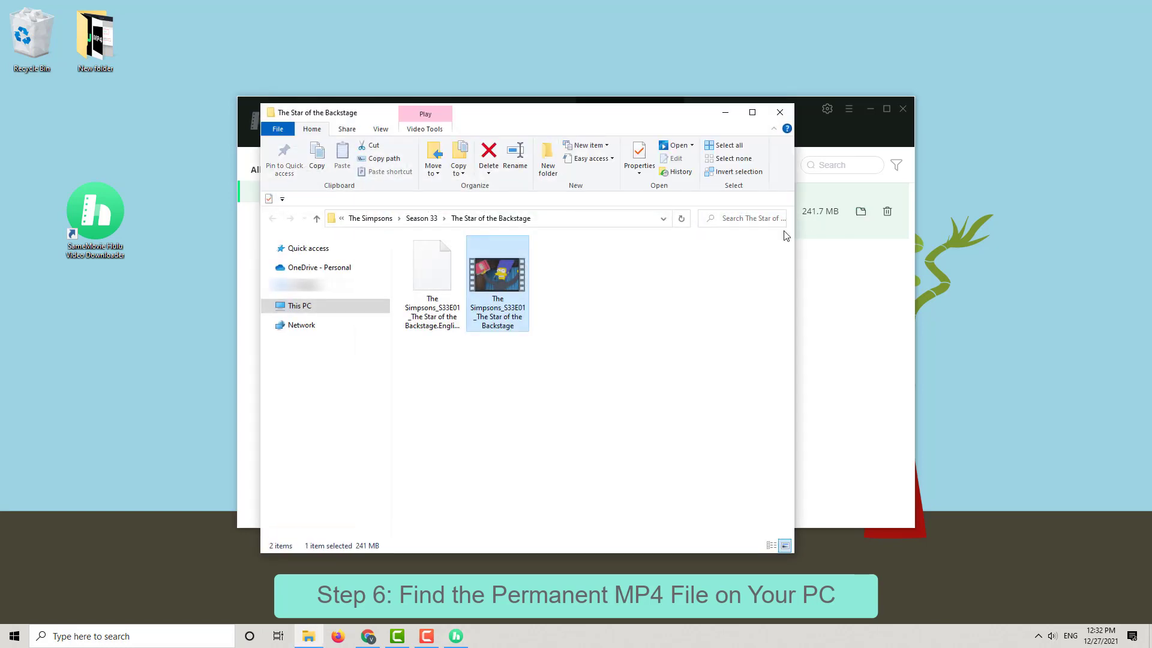
mouse_move(529, 284)
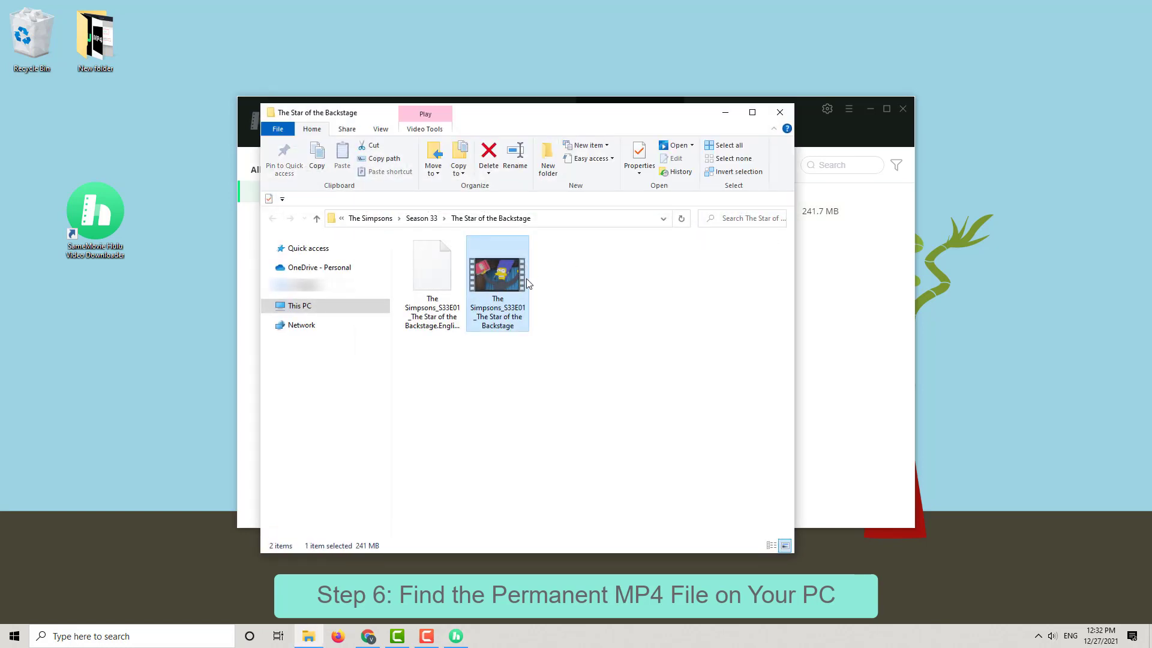